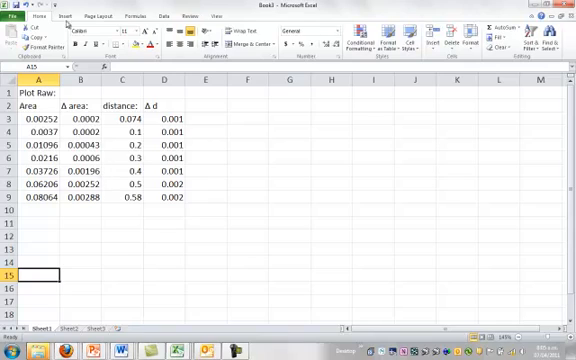
mouse_move(128, 104)
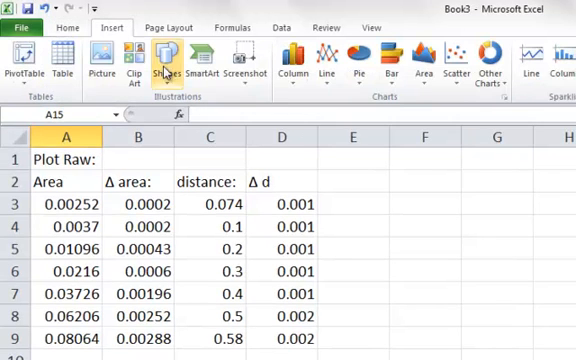
Step: Insert a blank scatter chart with straight lines and markers beside the data table
click(460, 60)
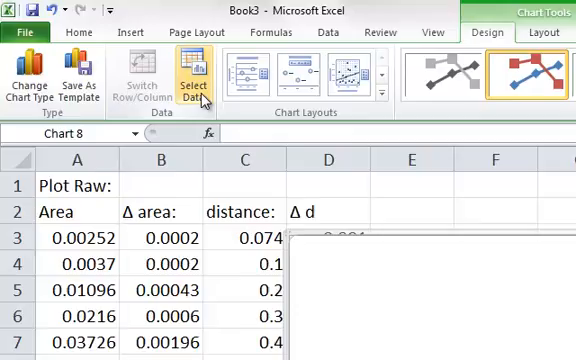
Step: Add a series with distance cells as X values and area cells as Y values
click(196, 80)
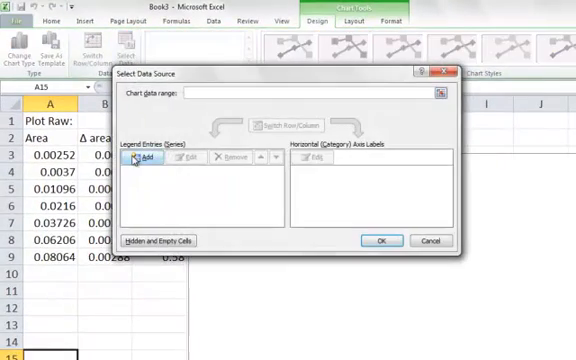
click(144, 160)
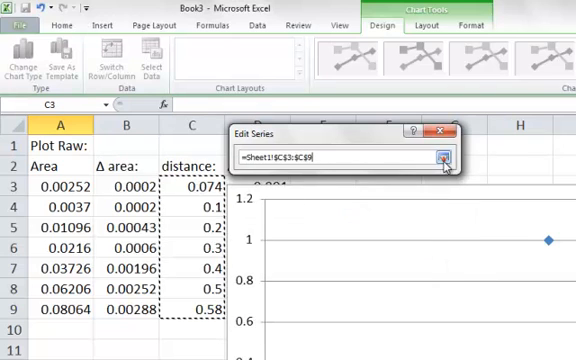
click(444, 160)
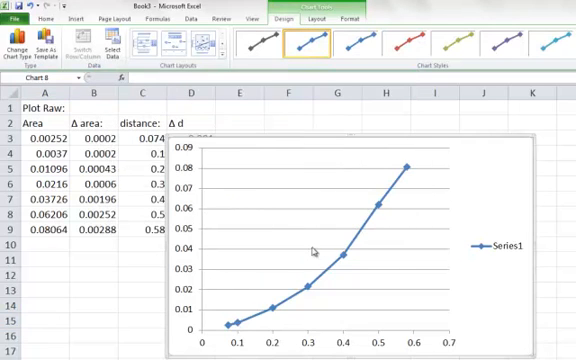
mouse_move(516, 160)
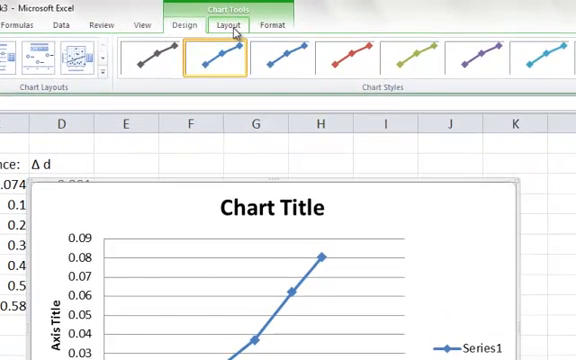
Step: Add a chart title and axis titles, vertical axis reading Area (A) [m²] with superscript 2
click(220, 20)
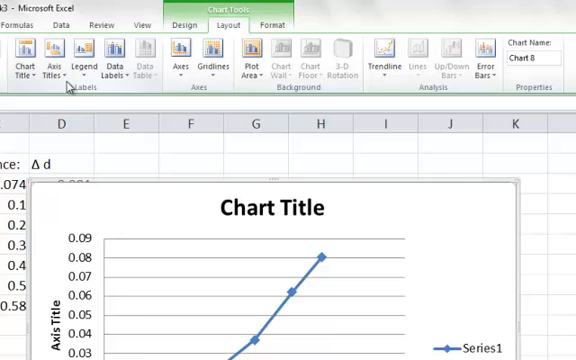
click(24, 56)
text(Area (A) [m²])
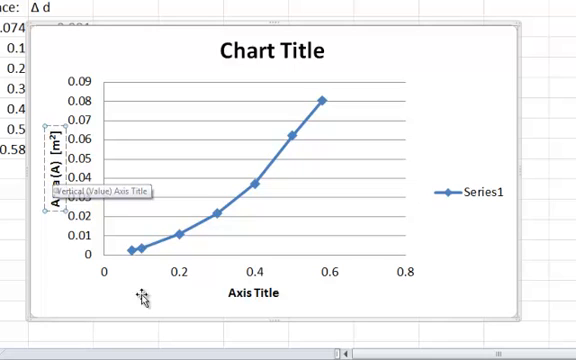
Step: Label the horizontal axis Distance (d) [m] and title the chart Area vs distance
click(244, 296)
text(Distnace (d) [m)
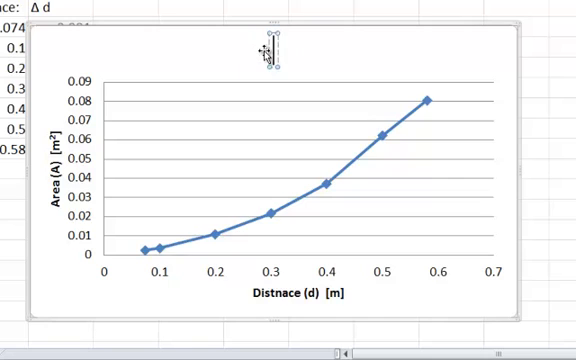
text(Area vs)
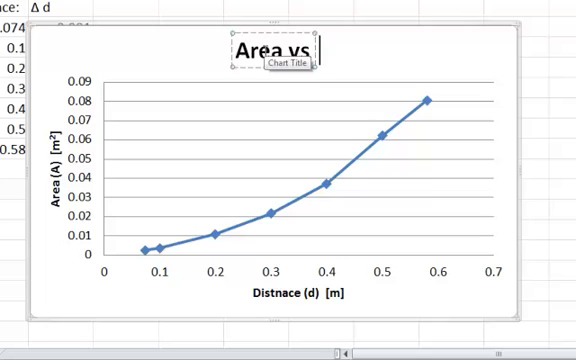
text(distance)
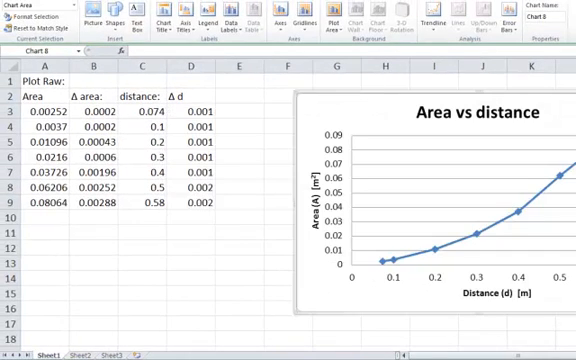
mouse_move(378, 248)
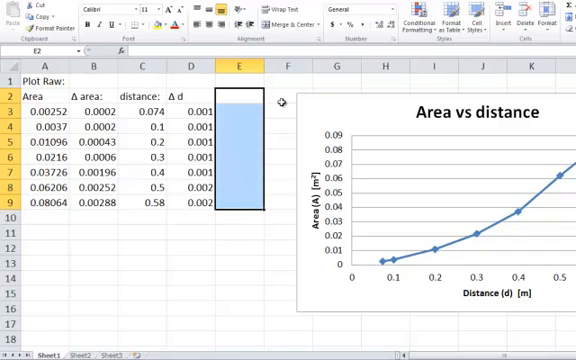
mouse_move(250, 170)
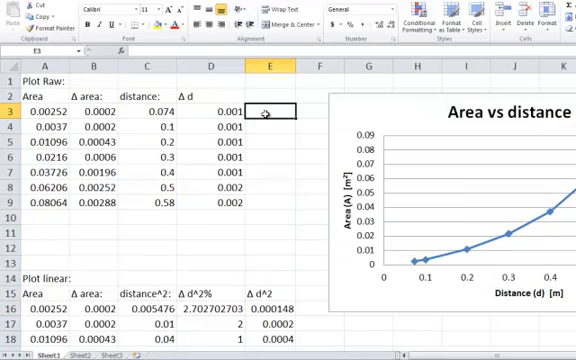
Step: Enter the percentage distance uncertainty formula dividing by the distance value and fill it down
click(208, 108)
text(Δ %d)
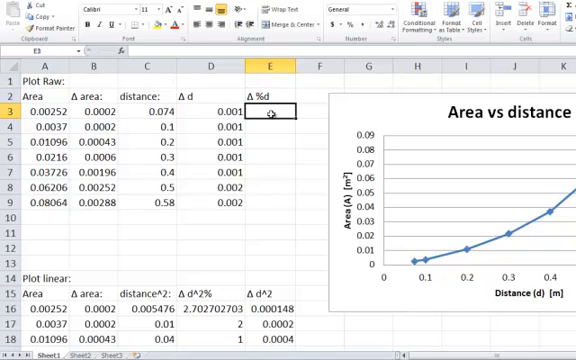
text(=()
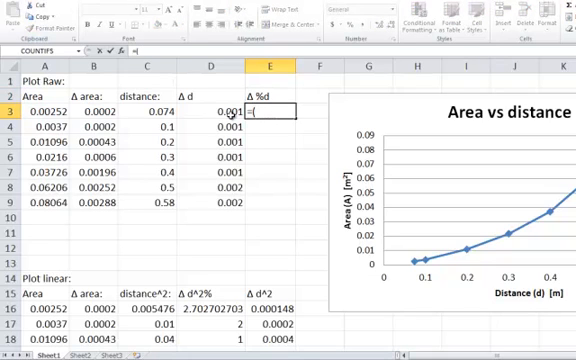
text((D3/)
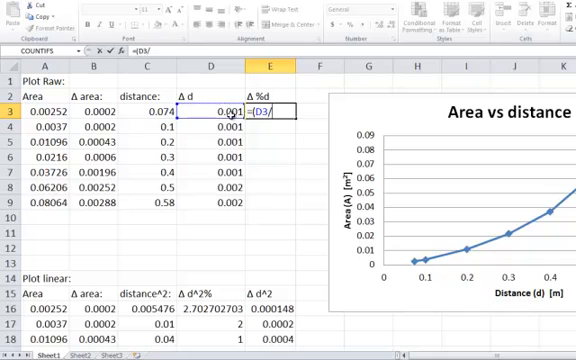
click(158, 112)
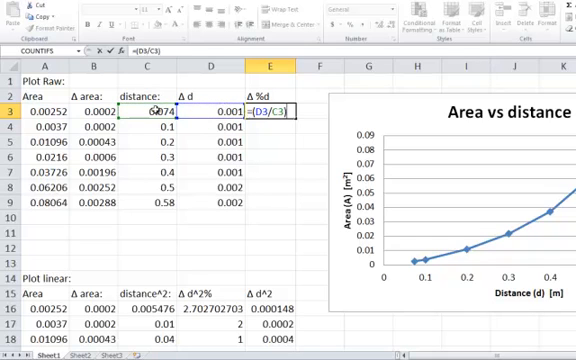
key(Enter)
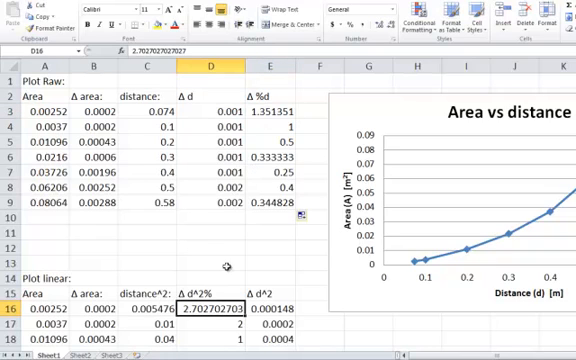
Step: Start the doubled distance² percentage uncertainty formula referencing the first percentage
click(280, 102)
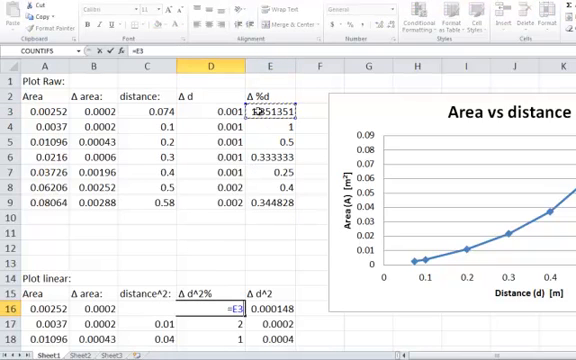
text(*)
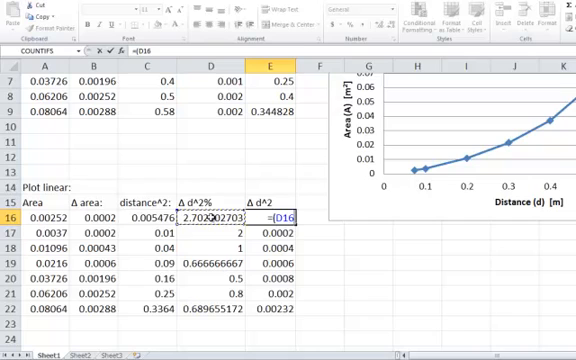
Step: Complete E16 as =D16/100*C16 and fill the Δd² column down to E22
text(/100)*C16)
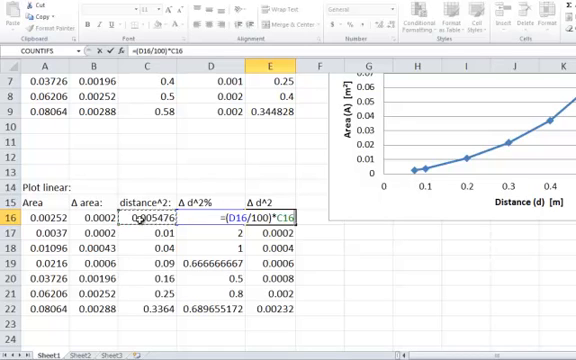
key(Enter)
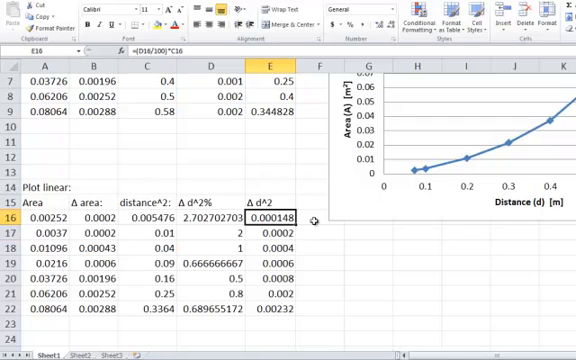
drag(288, 216, 288, 312)
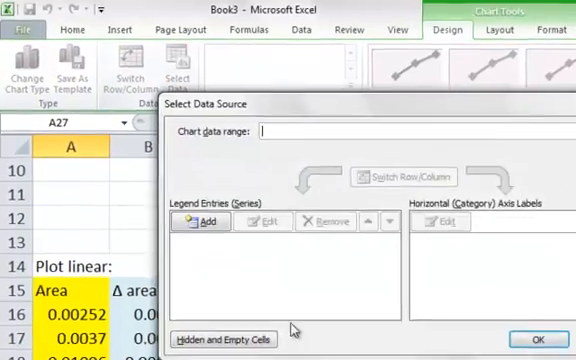
Step: Add a series with X values C16:C22 and Y values A16:A22 to the new chart
click(200, 222)
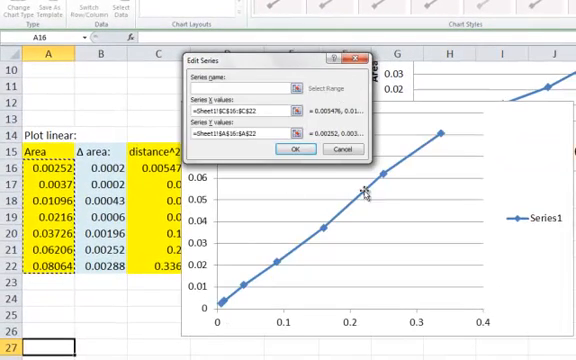
click(292, 148)
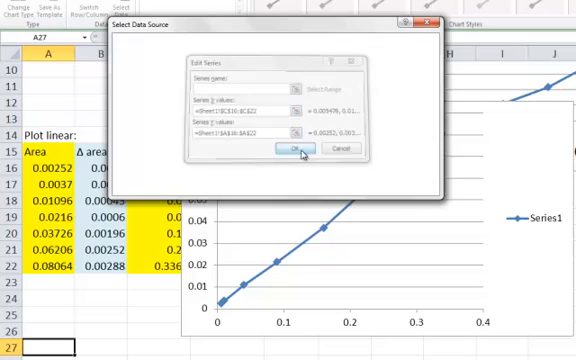
click(288, 148)
text(Distance)
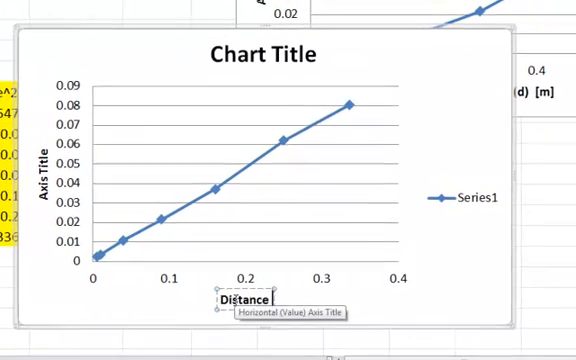
Step: Title the horizontal axis Distance² (d²) [m²] with superscripts and the vertical axis Area
text(^)
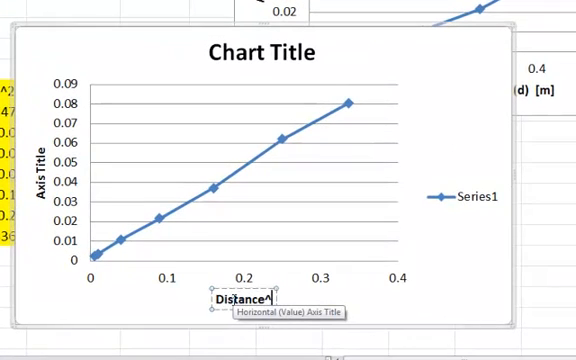
text(2)
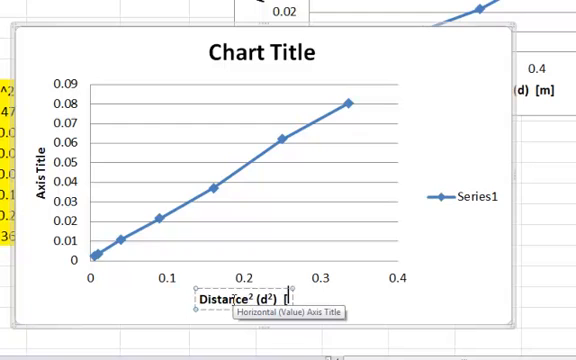
text([m2])
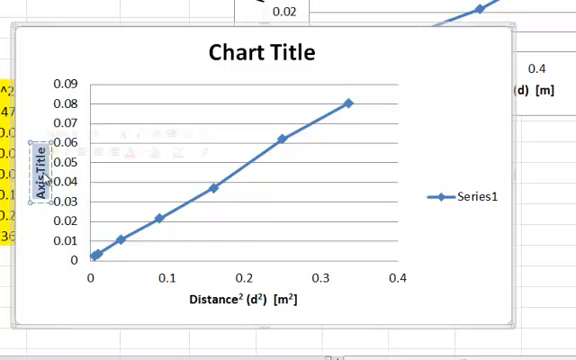
text(Area (A) [m²)
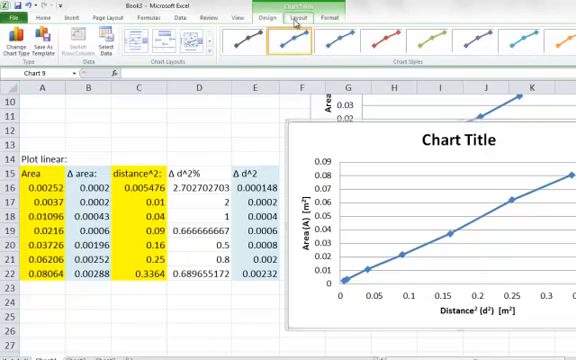
Step: Add custom vertical error bars using B16:B22 for both positive and negative values
click(294, 16)
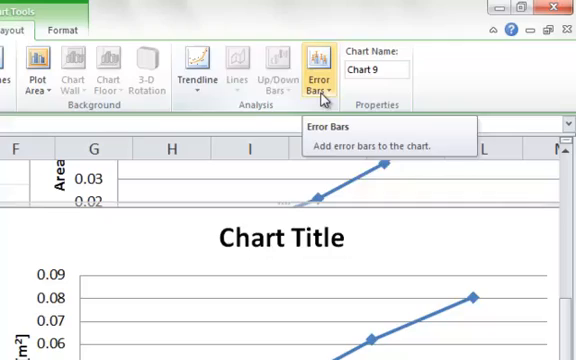
click(320, 72)
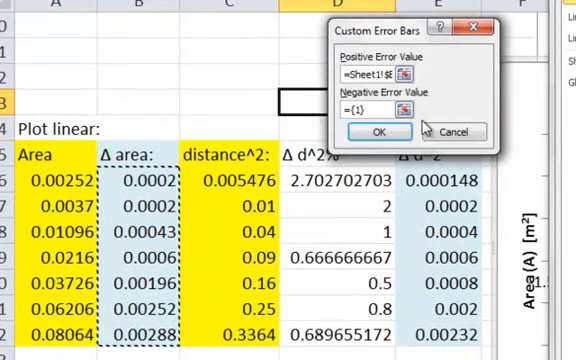
click(406, 80)
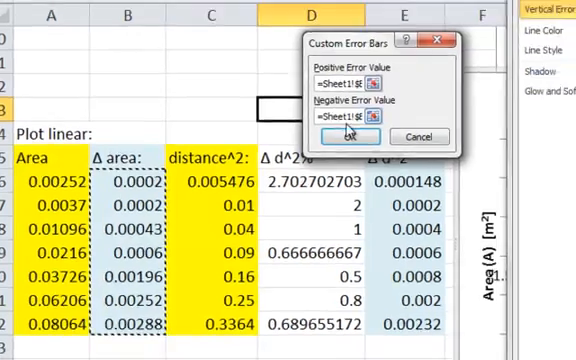
click(344, 136)
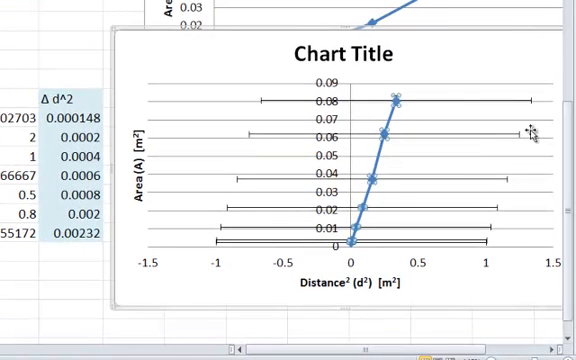
mouse_move(482, 142)
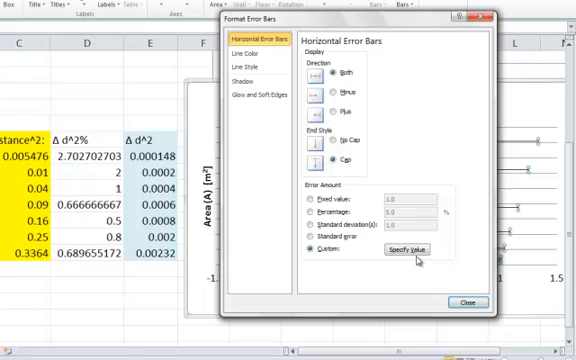
Step: Set the horizontal error bars to Custom and bring up Specify Value
click(408, 248)
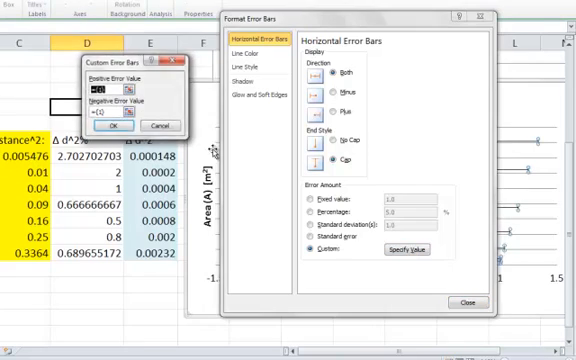